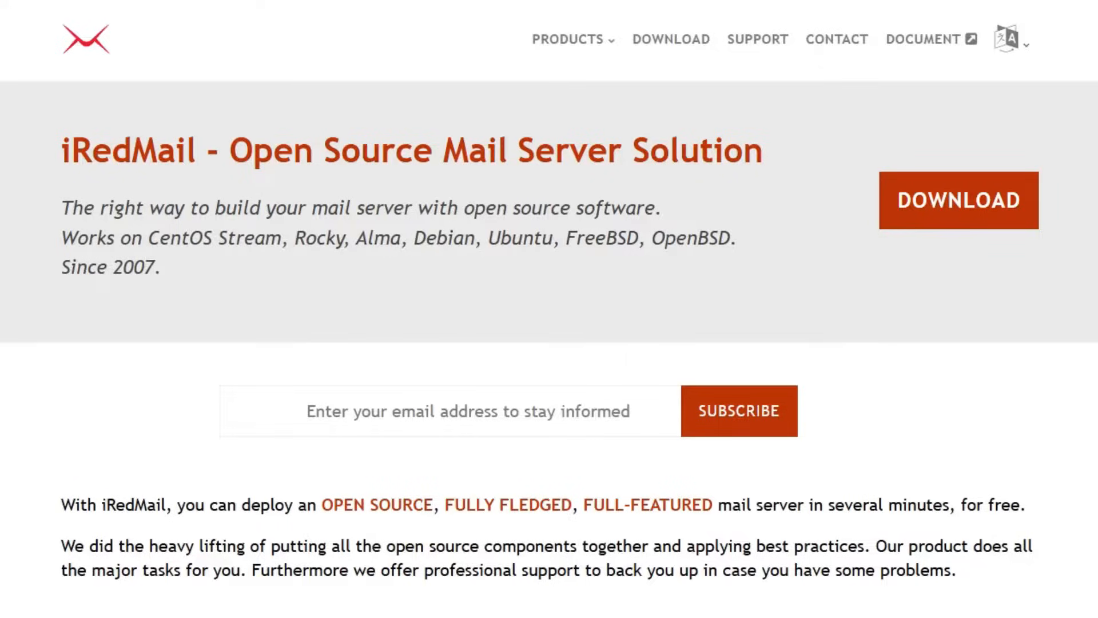
{"action": "scroll", "scroll_direction": "down", "scroll_amount": 3}
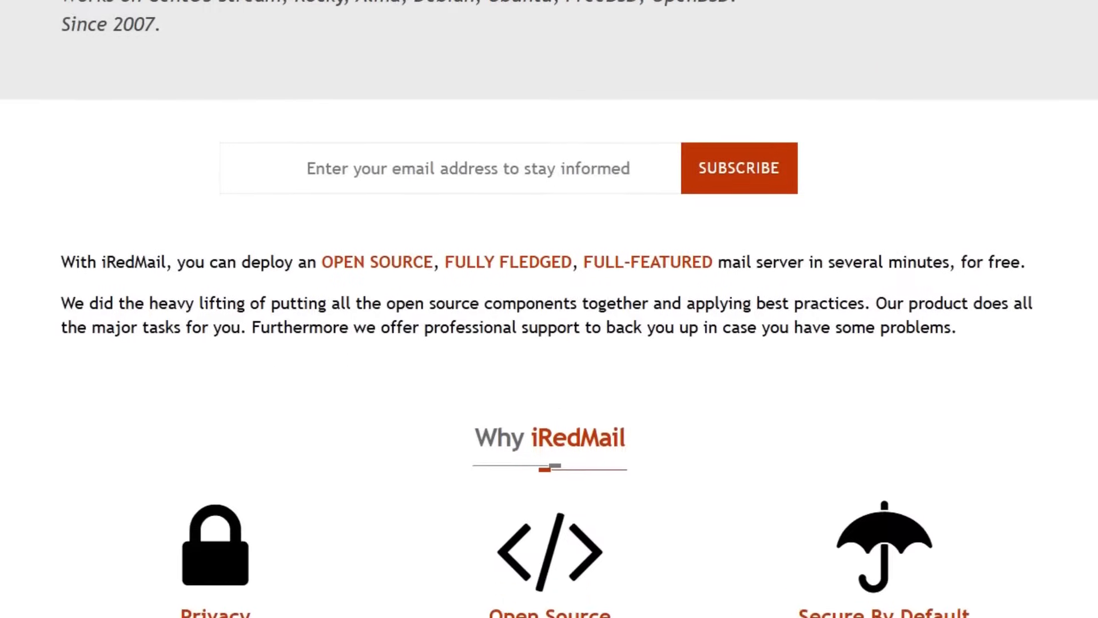
{"action": "scroll", "scroll_direction": "down", "scroll_amount": 3}
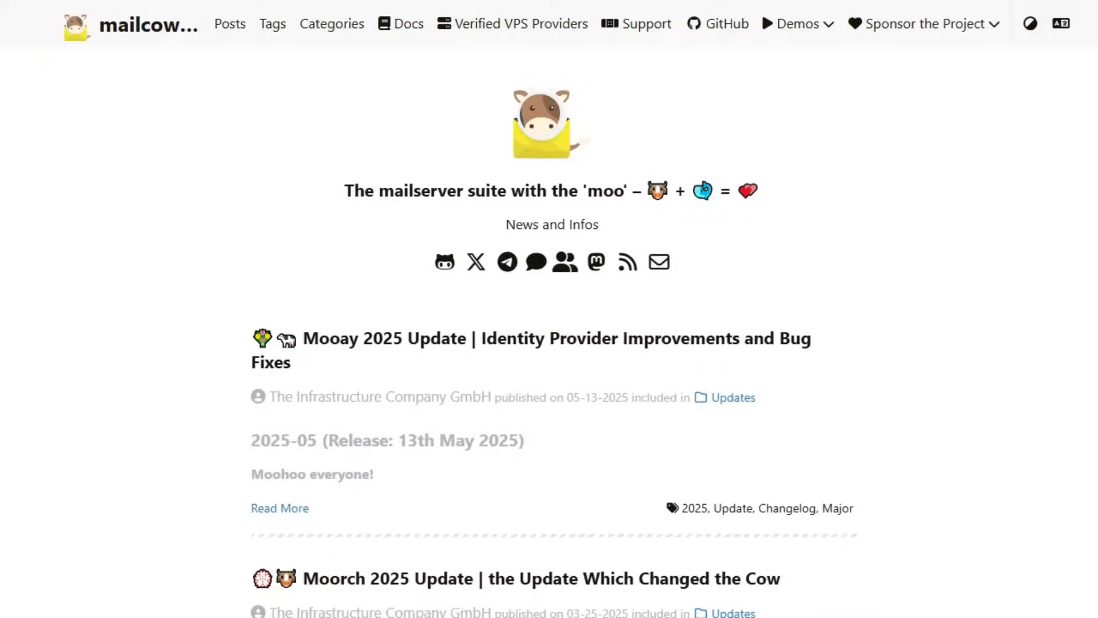
{"action": "scroll", "scroll_direction": "down", "scroll_amount": 3}
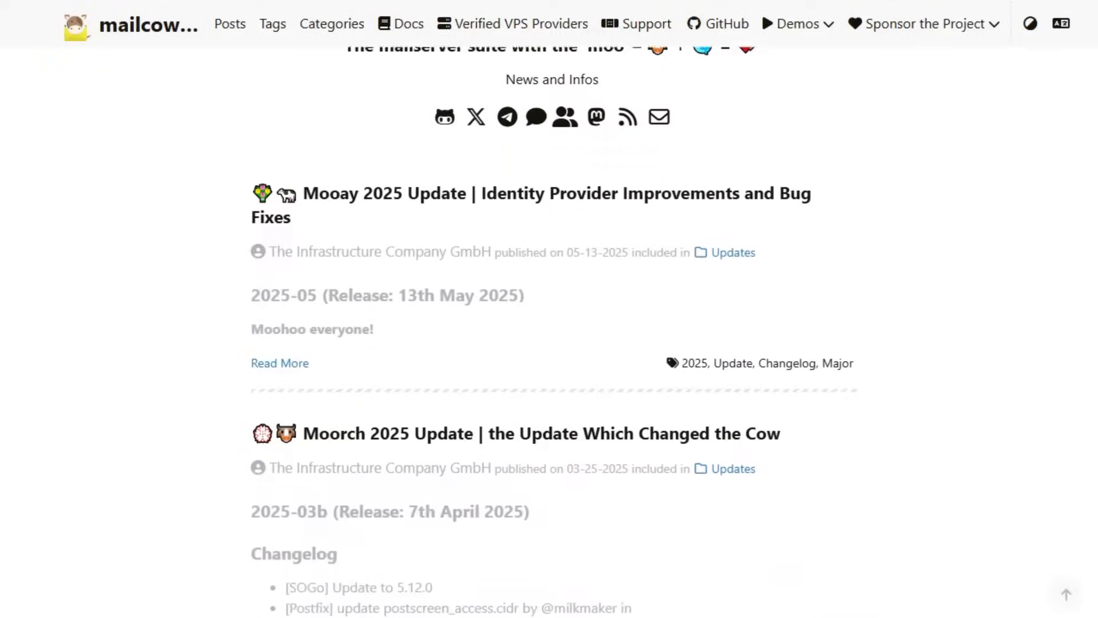
{"action": "scroll", "scroll_direction": "down", "scroll_amount": 3}
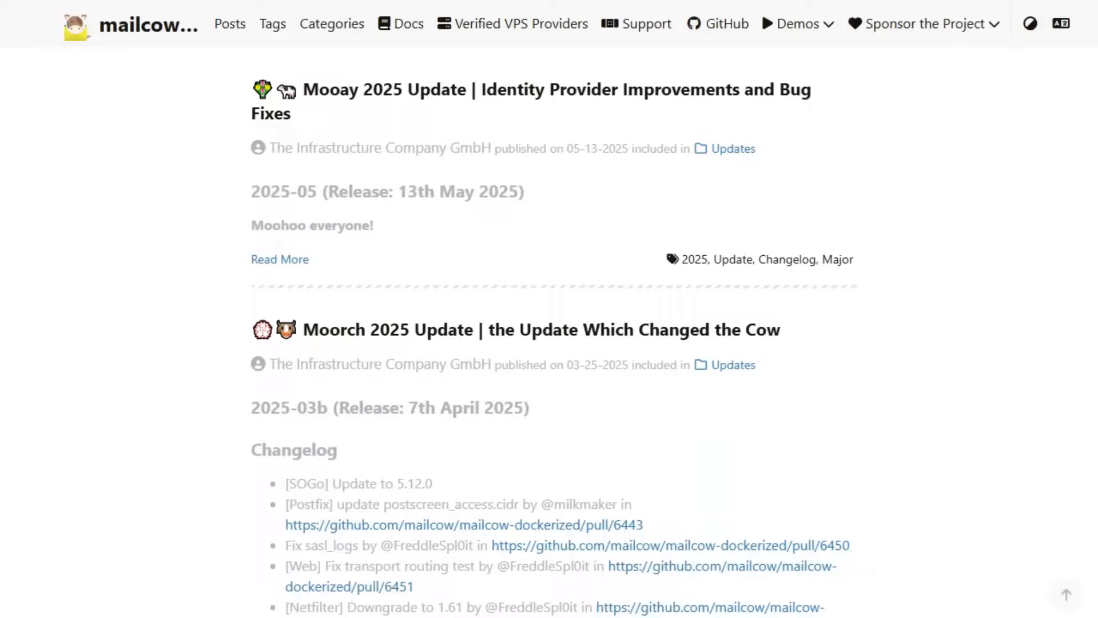
{"action": "scroll", "scroll_direction": "down", "scroll_amount": 3}
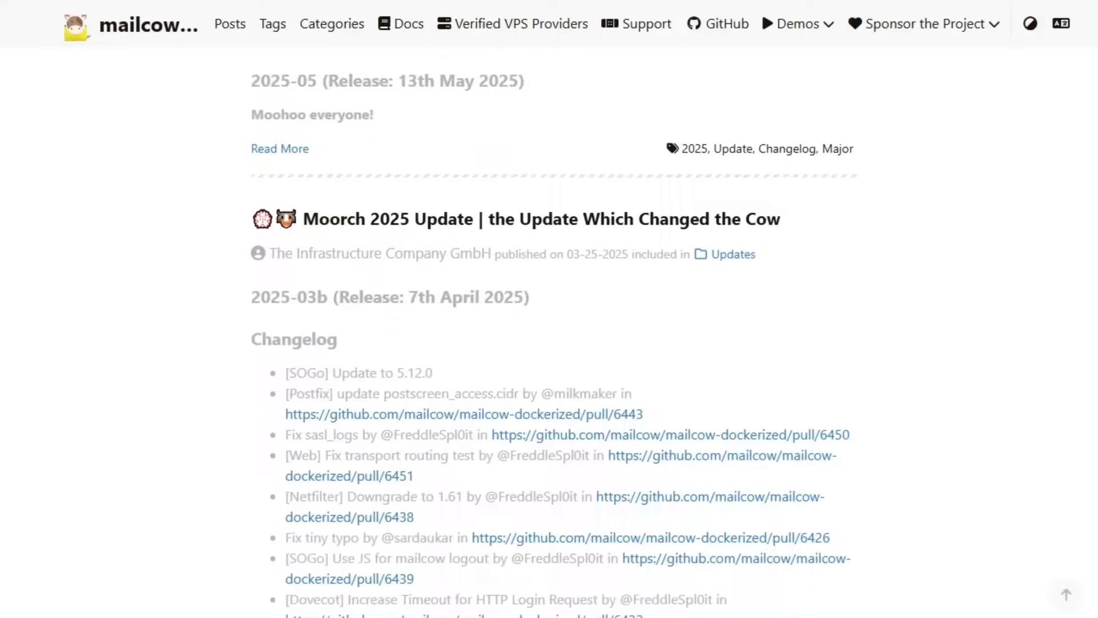
{"action": "scroll", "scroll_direction": "down", "scroll_amount": 3}
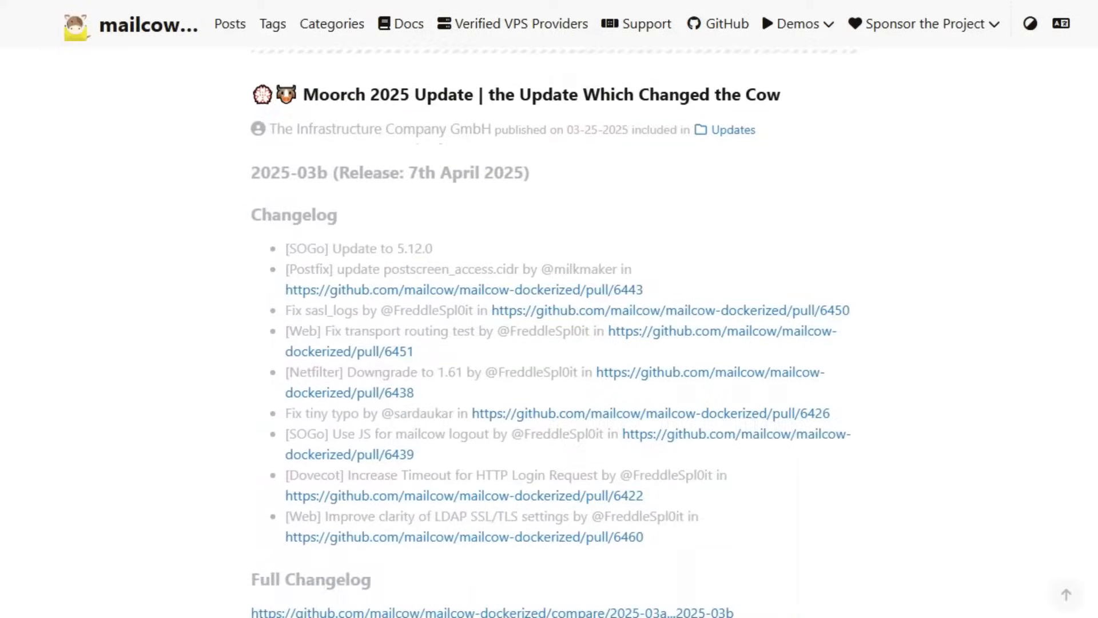
{"action": "scroll", "scroll_direction": "down", "scroll_amount": 3}
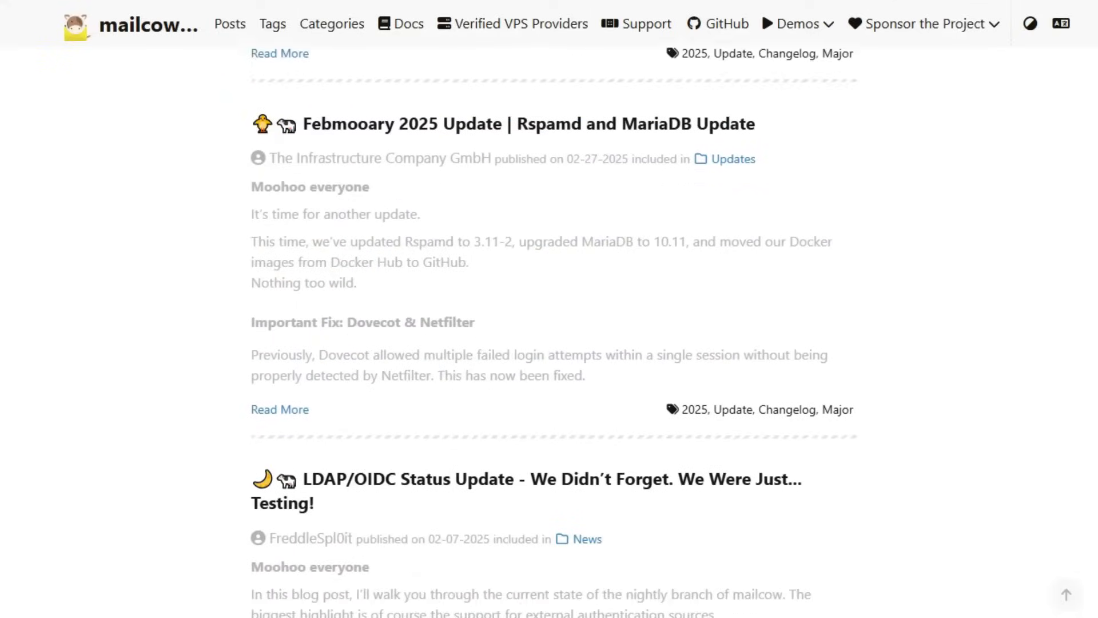
{"action": "scroll", "scroll_direction": "down", "scroll_amount": 3}
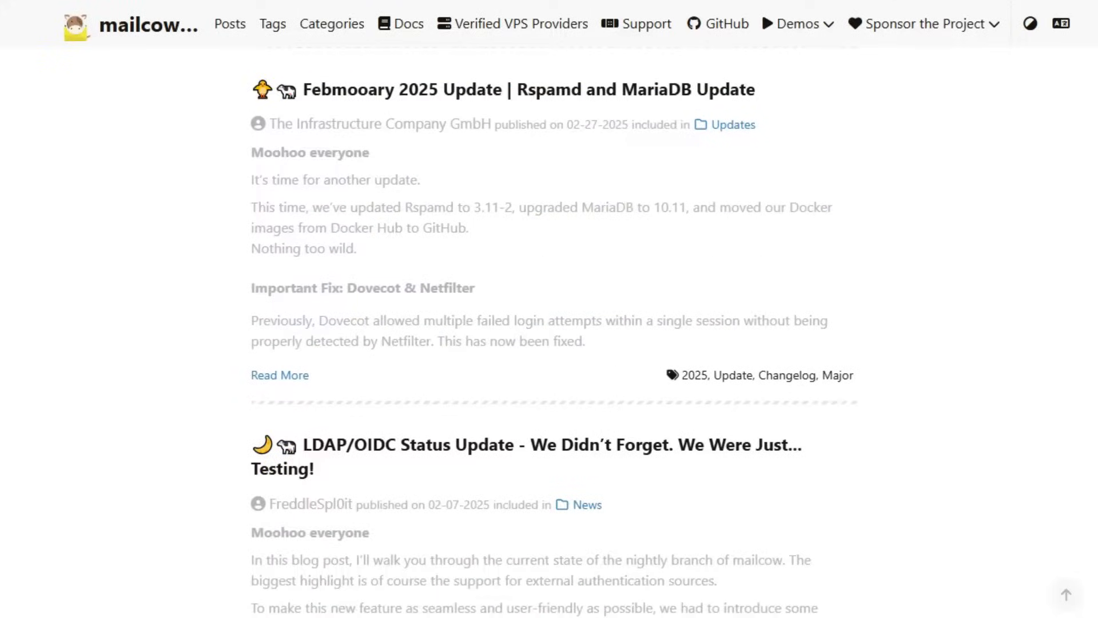
{"action": "scroll", "scroll_direction": "down", "scroll_amount": 3}
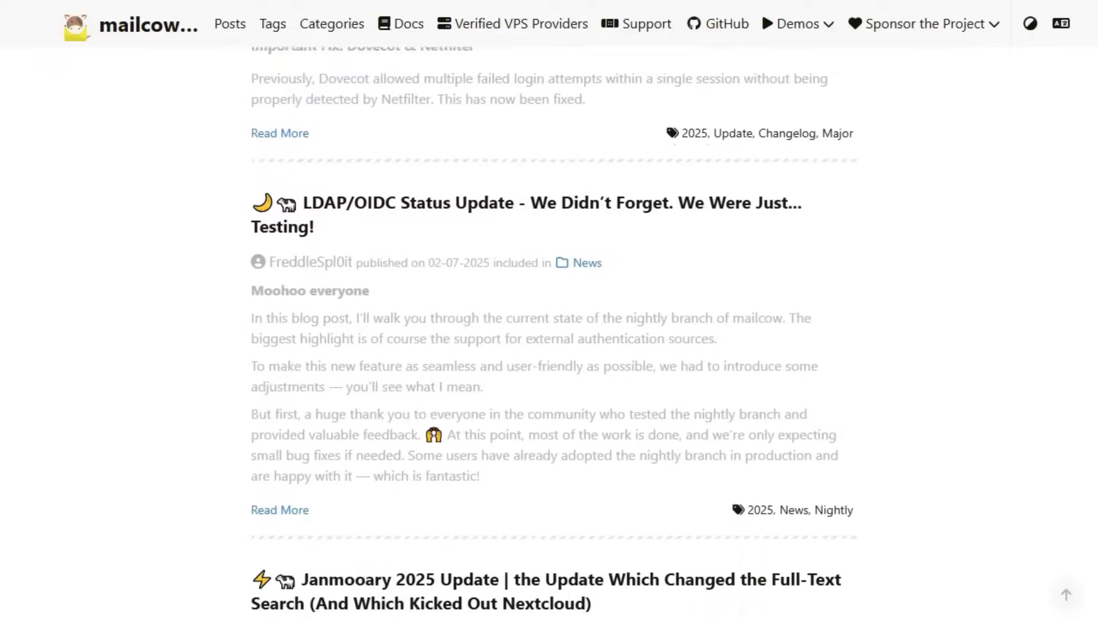
{"action": "scroll", "scroll_direction": "down", "scroll_amount": 3}
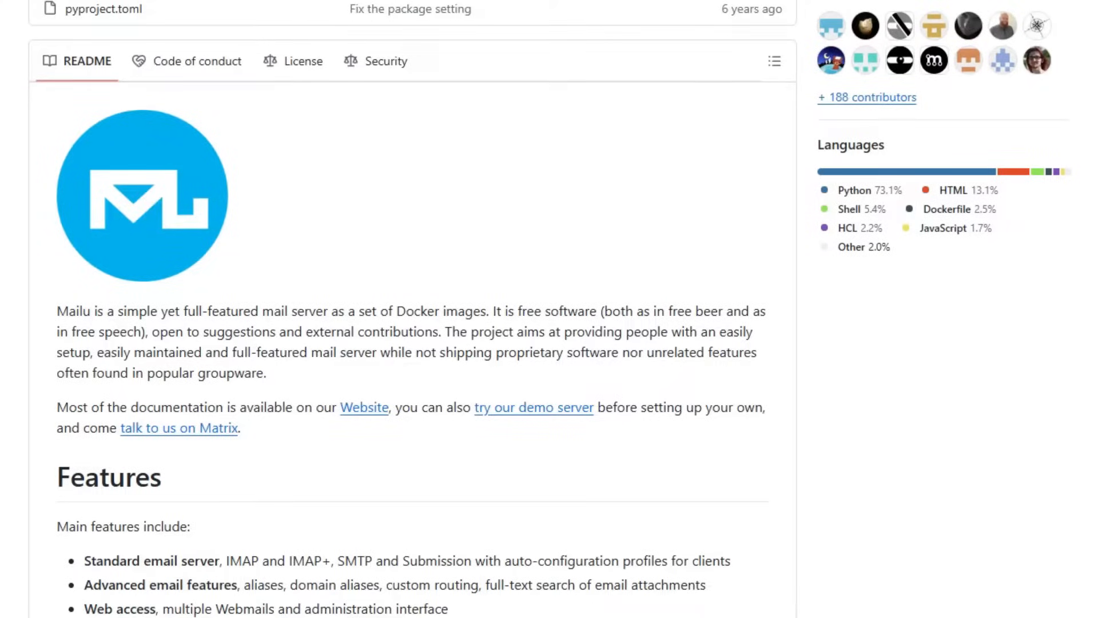
{"action": "scroll", "scroll_direction": "down", "scroll_amount": 3}
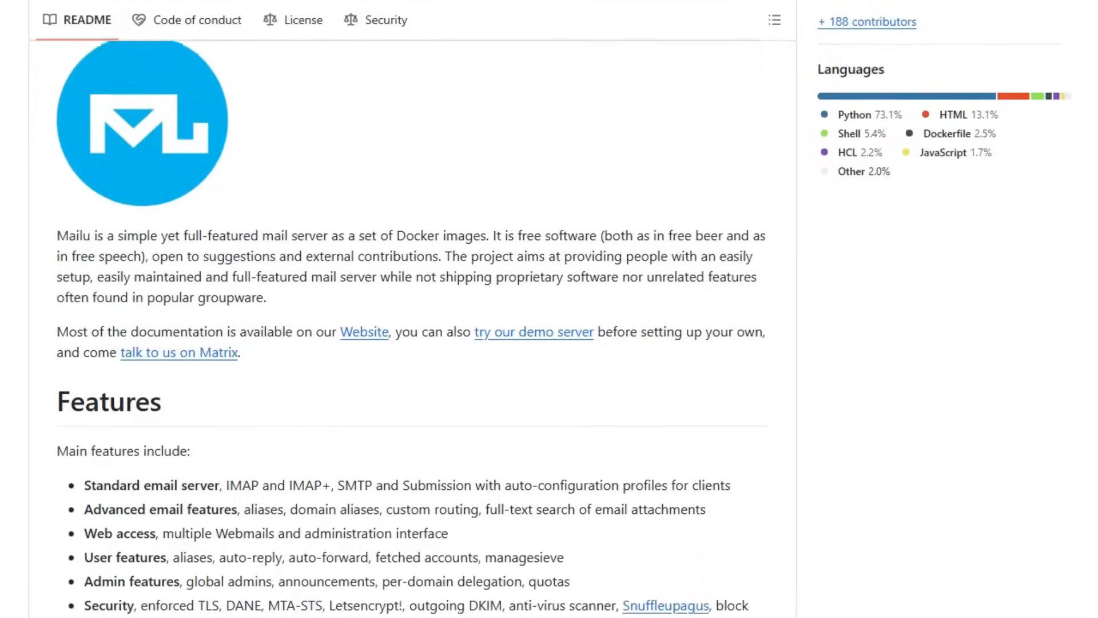
{"action": "scroll", "scroll_direction": "down", "scroll_amount": 3}
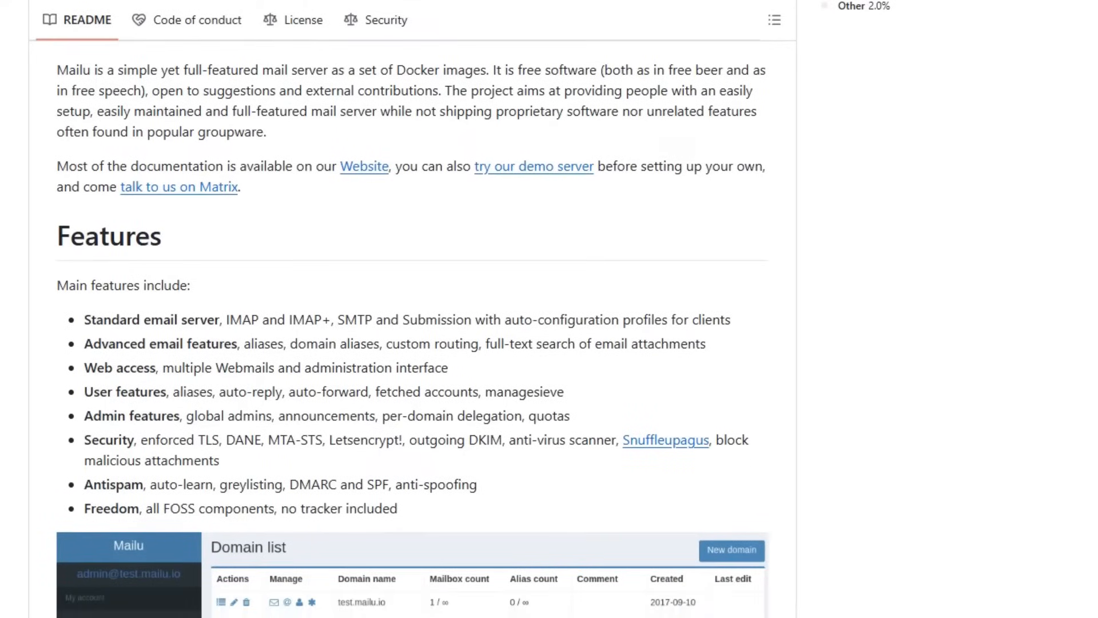
{"action": "scroll", "scroll_direction": "down", "scroll_amount": 3}
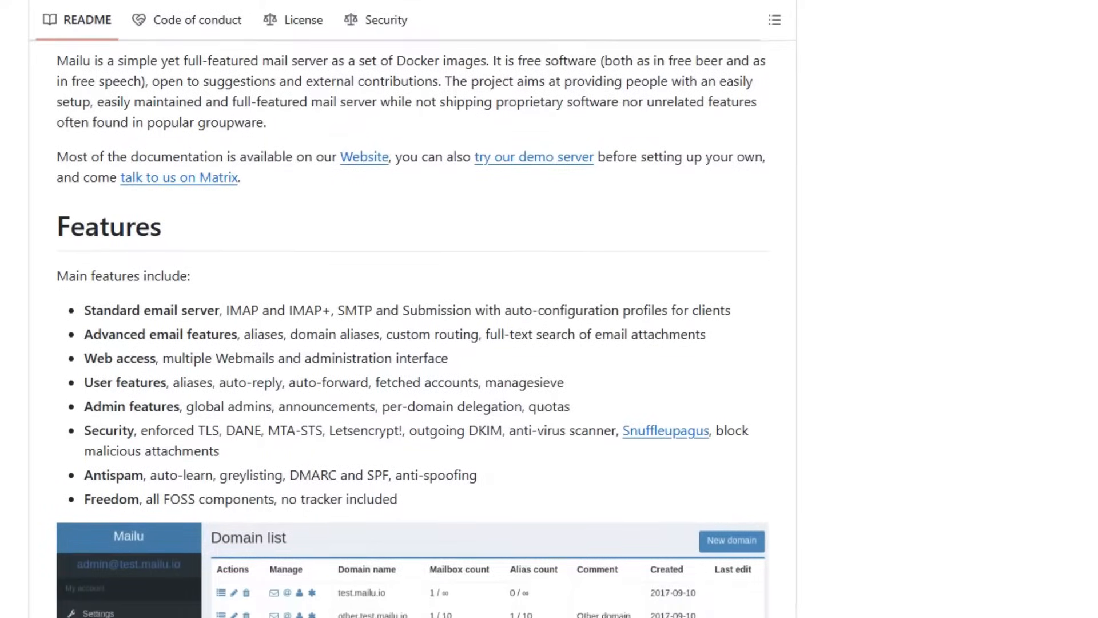
{"action": "scroll", "scroll_direction": "down", "scroll_amount": 3}
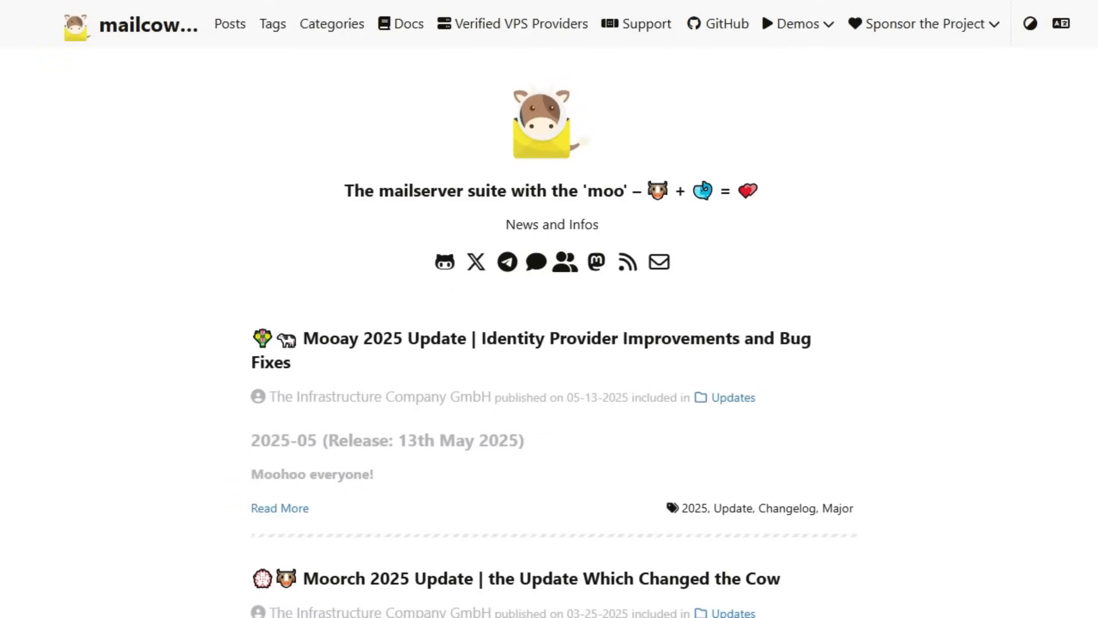
{"action": "scroll", "scroll_direction": "down", "scroll_amount": 3}
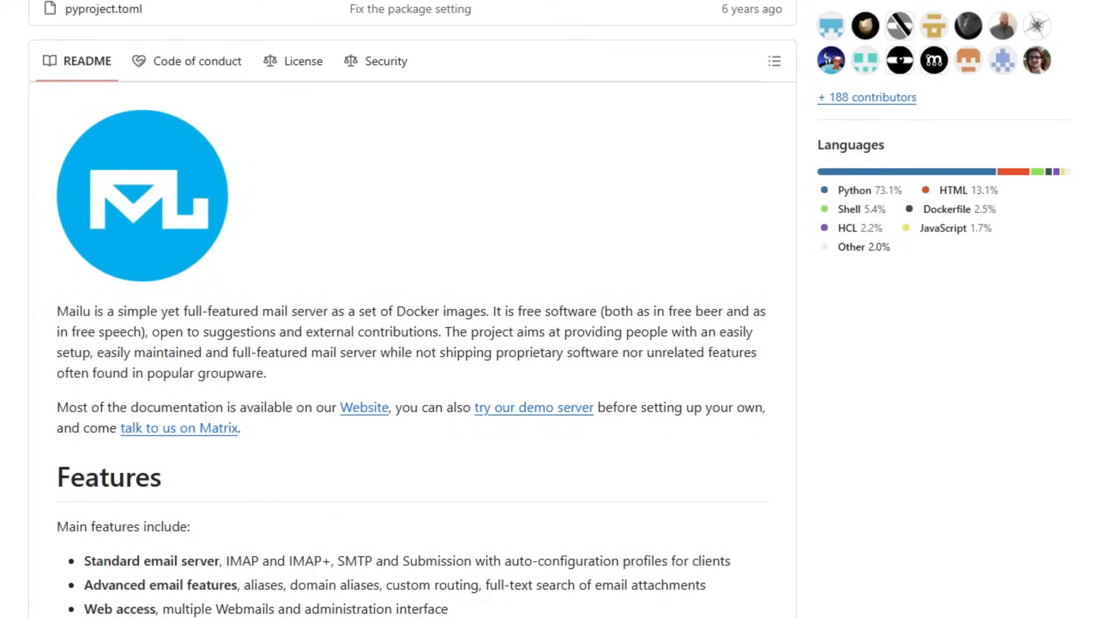
{"action": "scroll", "scroll_direction": "down", "scroll_amount": 3}
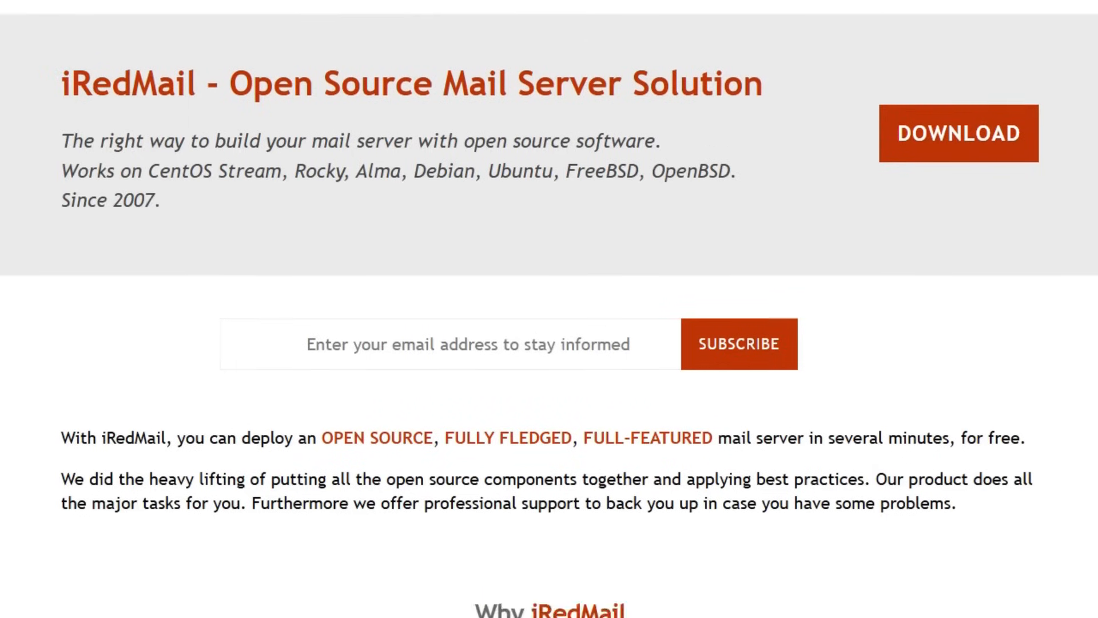
{"action": "scroll", "scroll_direction": "down", "scroll_amount": 3}
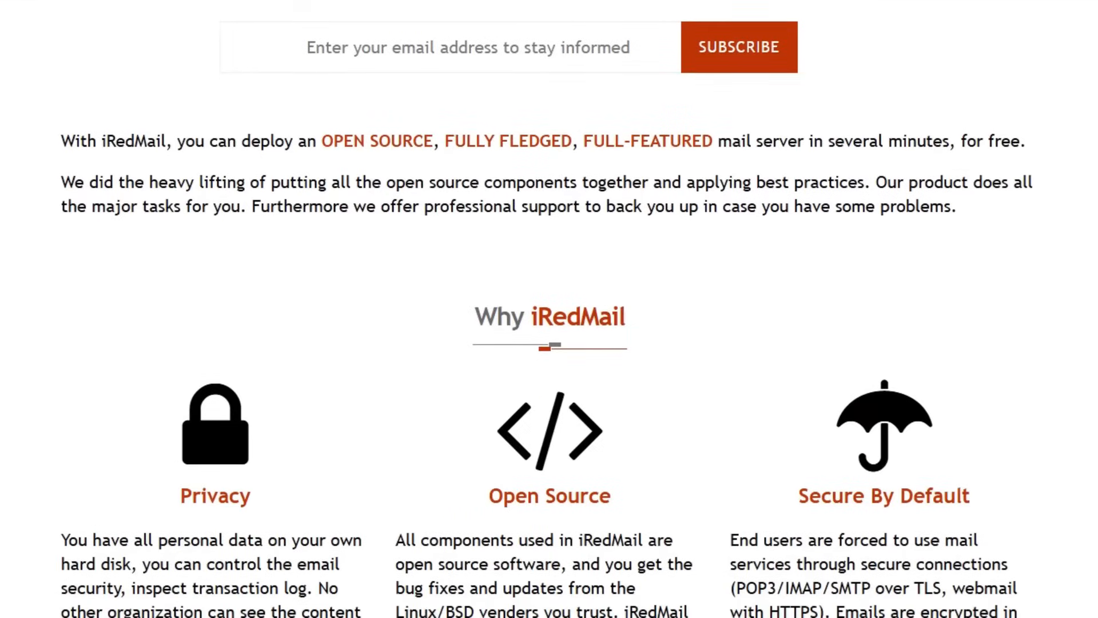